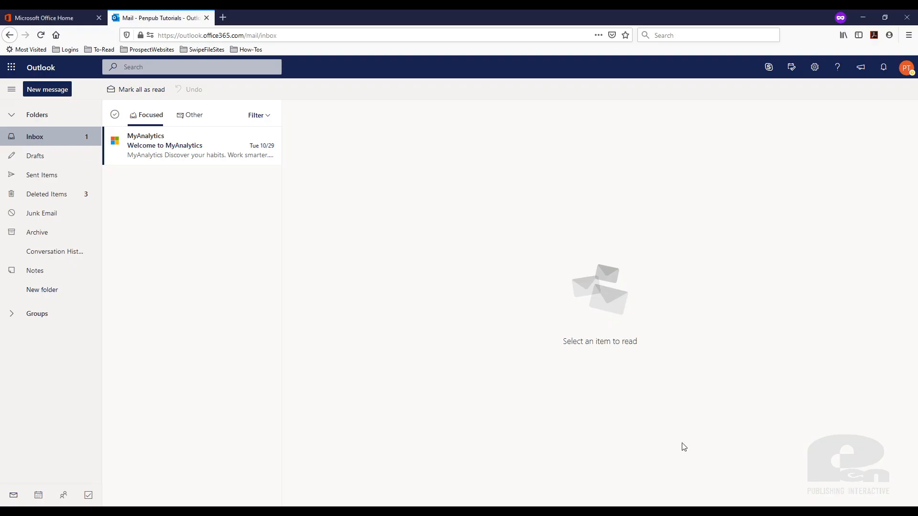
{"action": "mouse_move", "coordinate": [199, 303]}
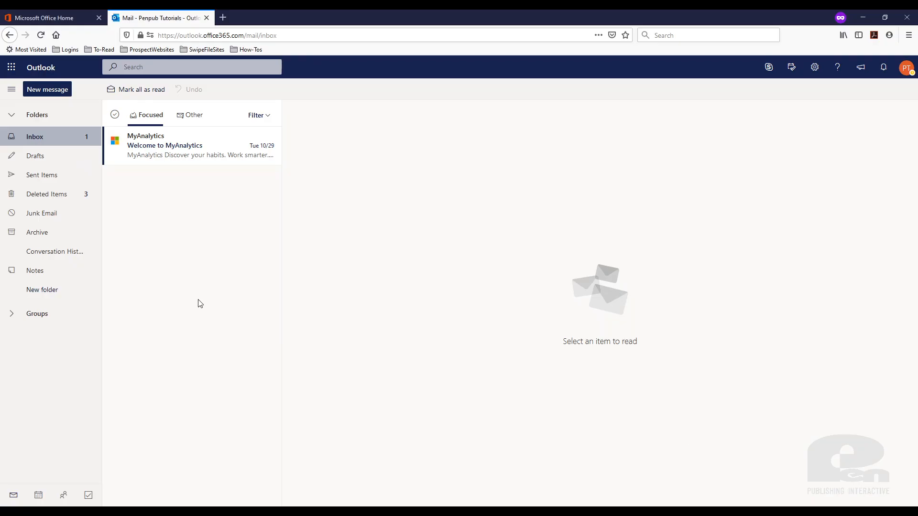
{"action": "mouse_move", "coordinate": [207, 307]}
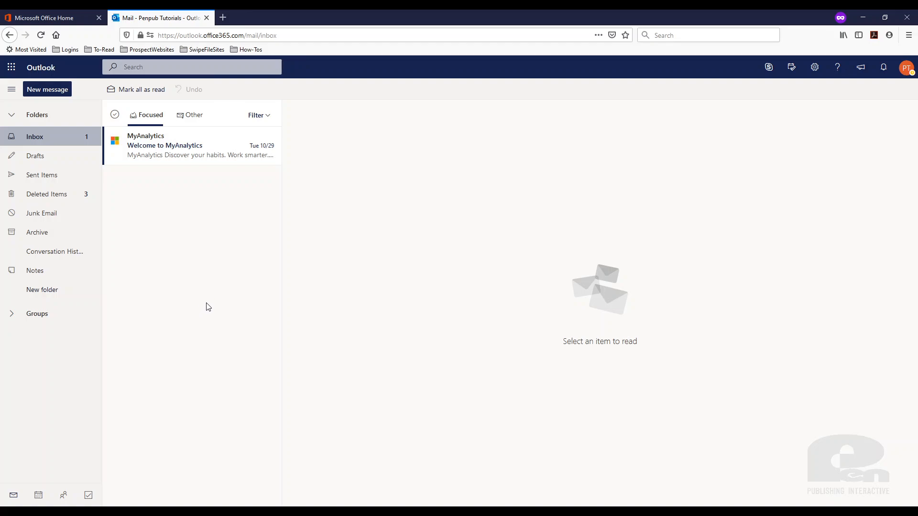
{"action": "mouse_move", "coordinate": [204, 303]}
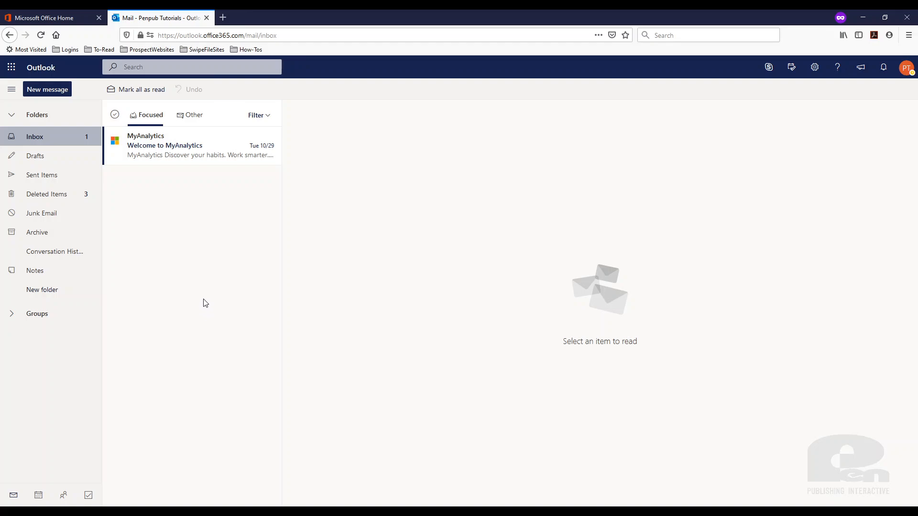
{"action": "mouse_move", "coordinate": [220, 333]}
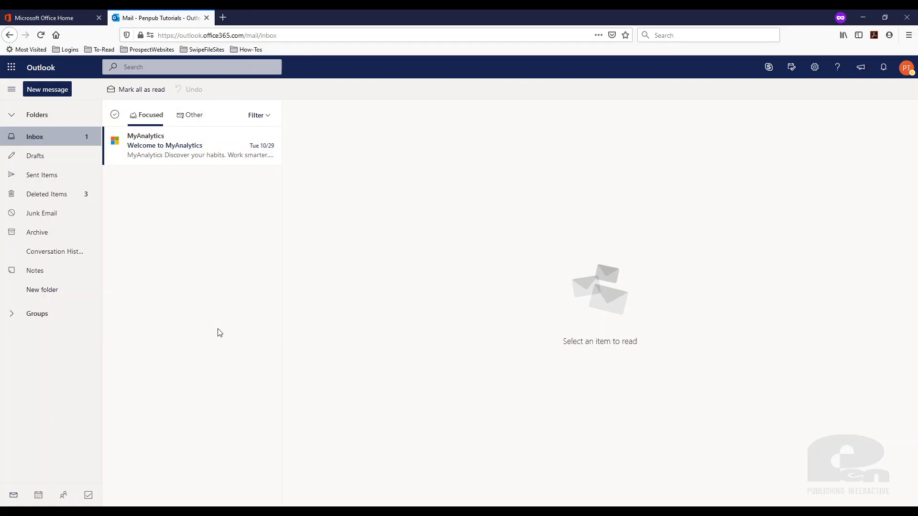
- Return to the Office 365 home page with the app shortcuts and recent documents
{"action": "left_click", "coordinate": [47, 17]}
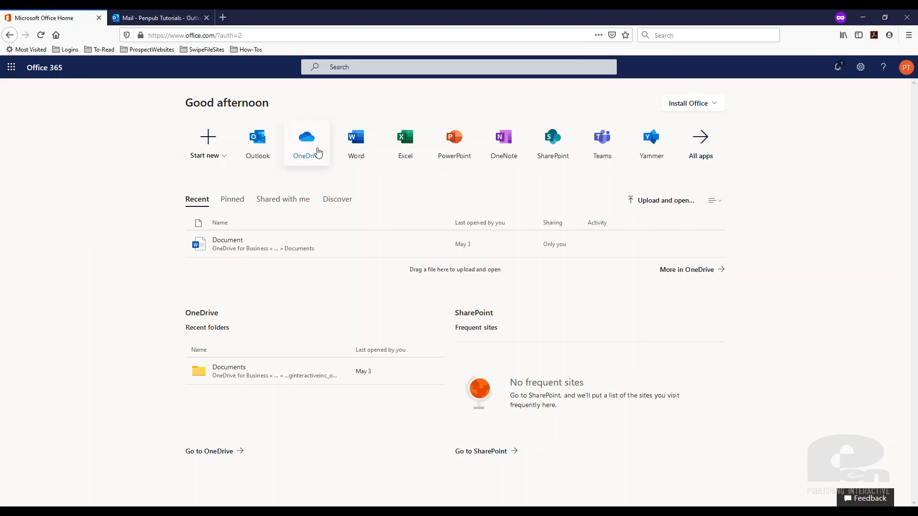
{"action": "mouse_move", "coordinate": [257, 144]}
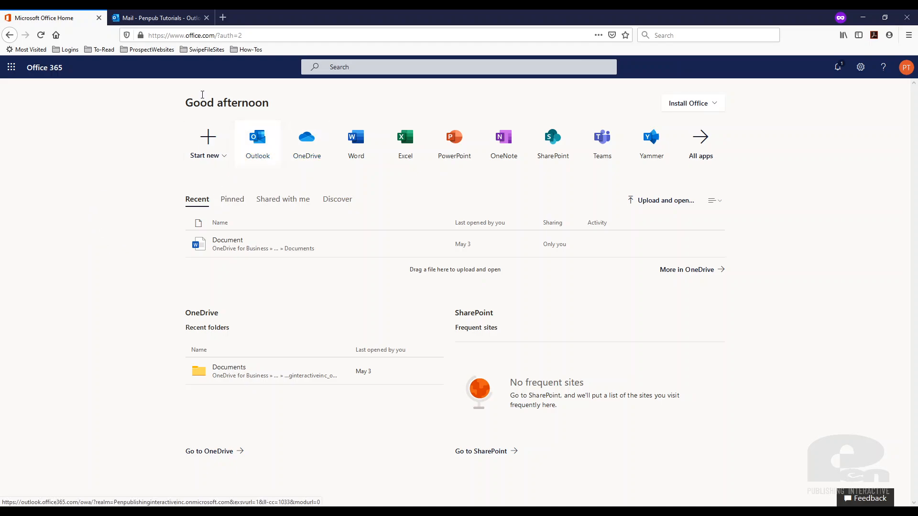
- Launch Outlook mail and bring up the complete Outlook settings window
{"action": "left_click", "coordinate": [158, 17]}
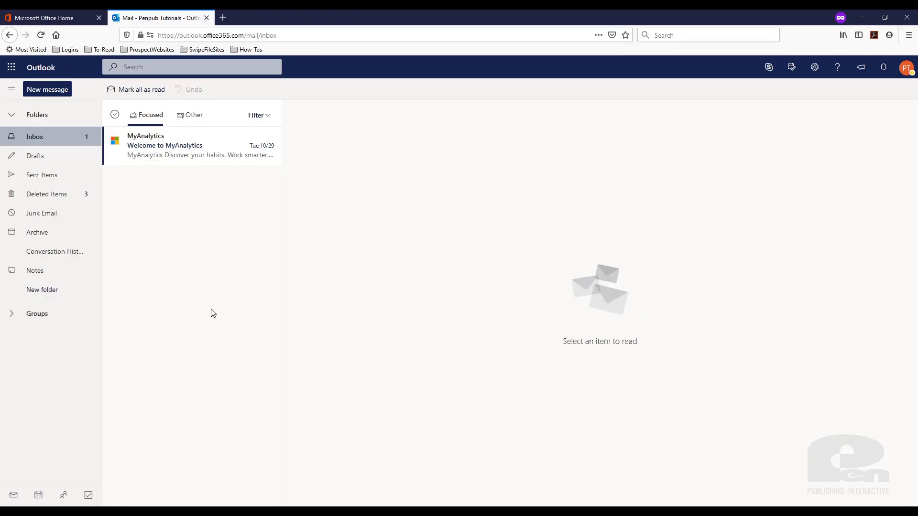
{"action": "mouse_move", "coordinate": [809, 74]}
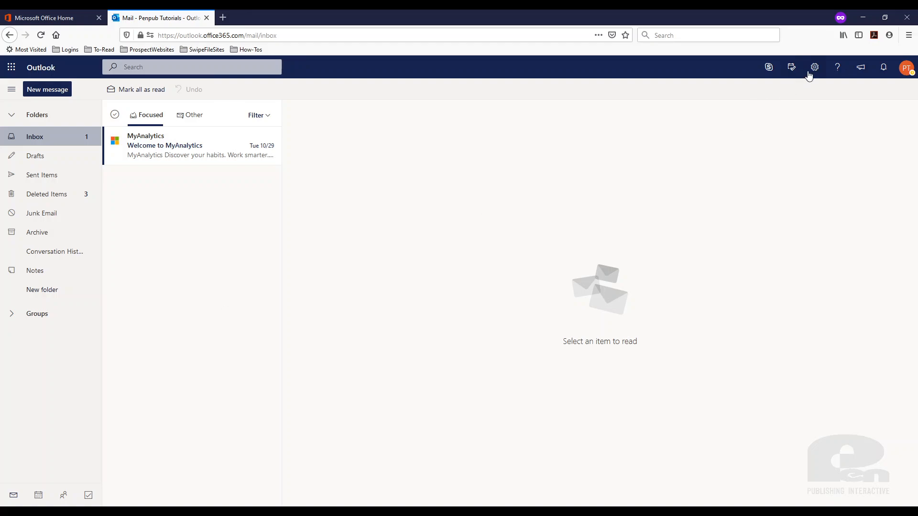
{"action": "mouse_move", "coordinate": [814, 67]}
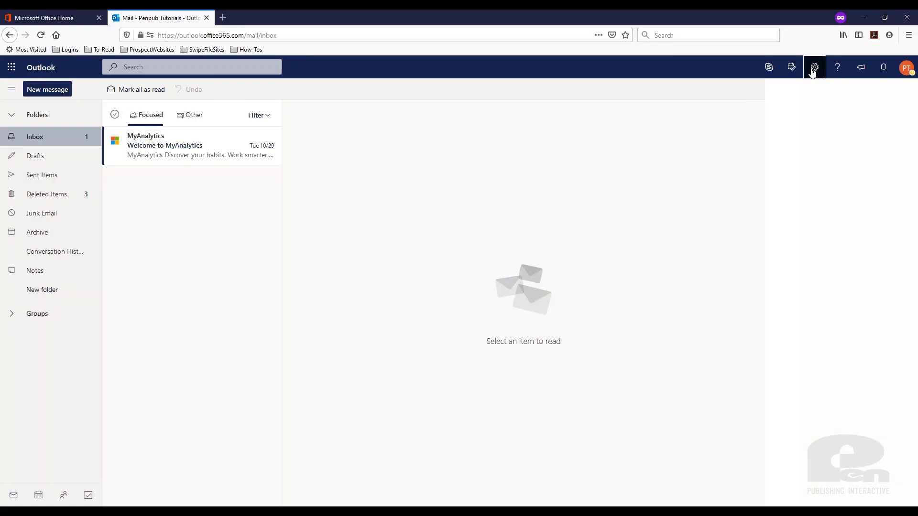
{"action": "left_click", "coordinate": [813, 67]}
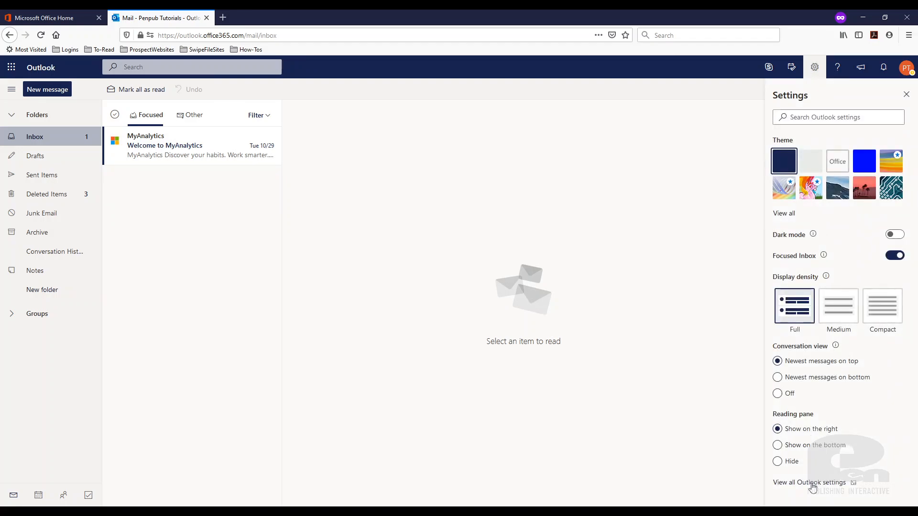
{"action": "left_click", "coordinate": [810, 482]}
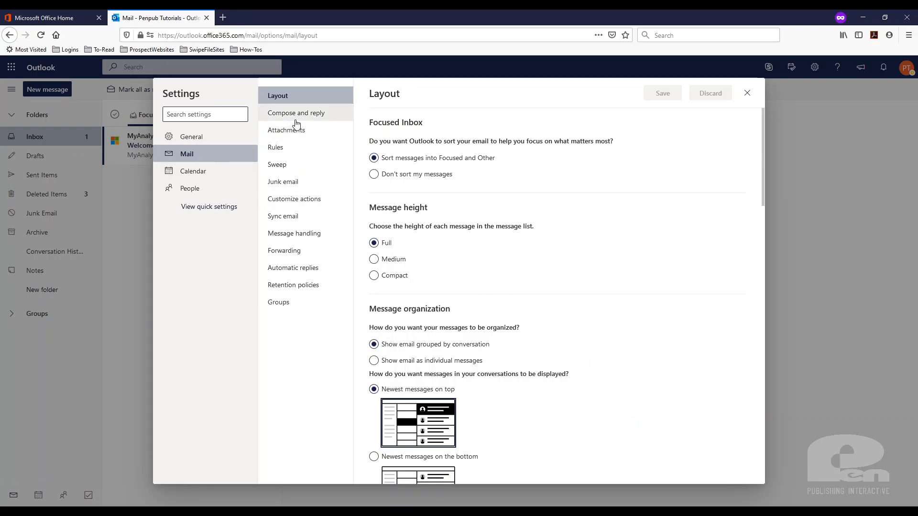
- In Compose and reply, enter the signature starting with 'Eloy Mendoza', phone numbers and PenPublishing.com
{"action": "left_click", "coordinate": [296, 113]}
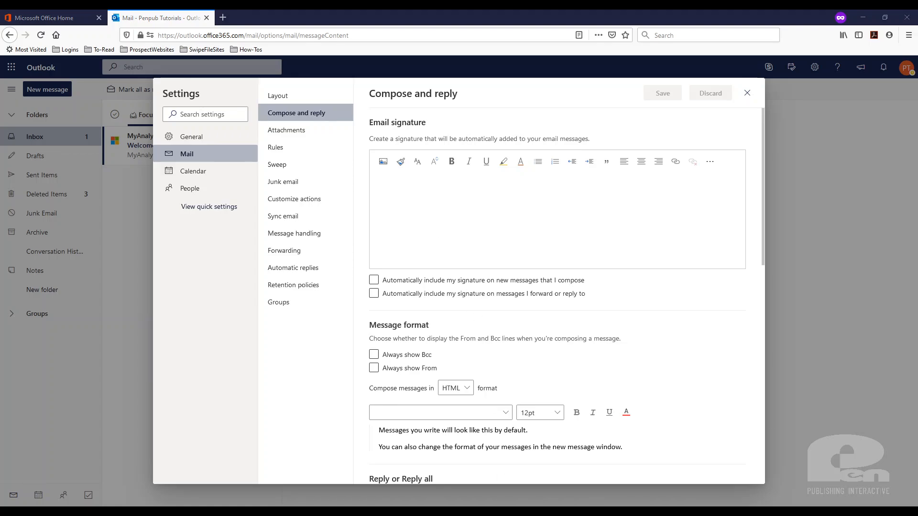
{"action": "type", "text": "Eloy Mendoza"}
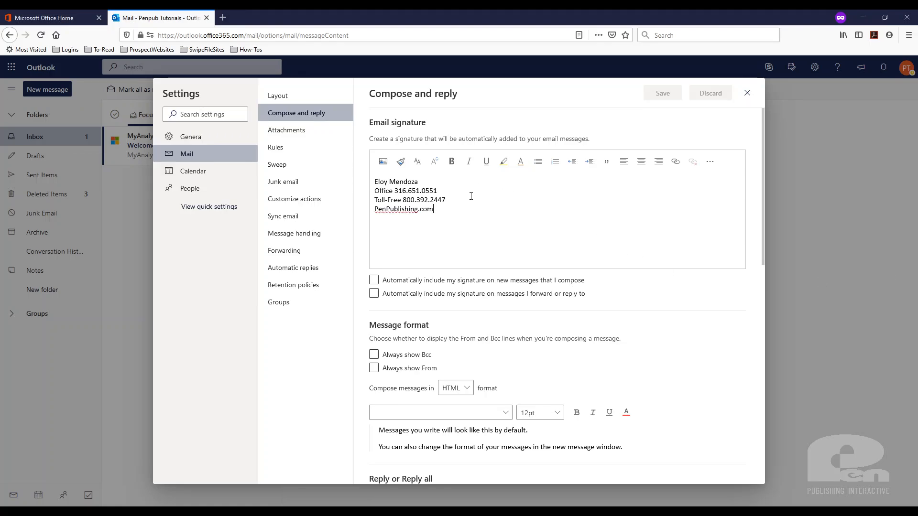
{"action": "mouse_move", "coordinate": [417, 167]}
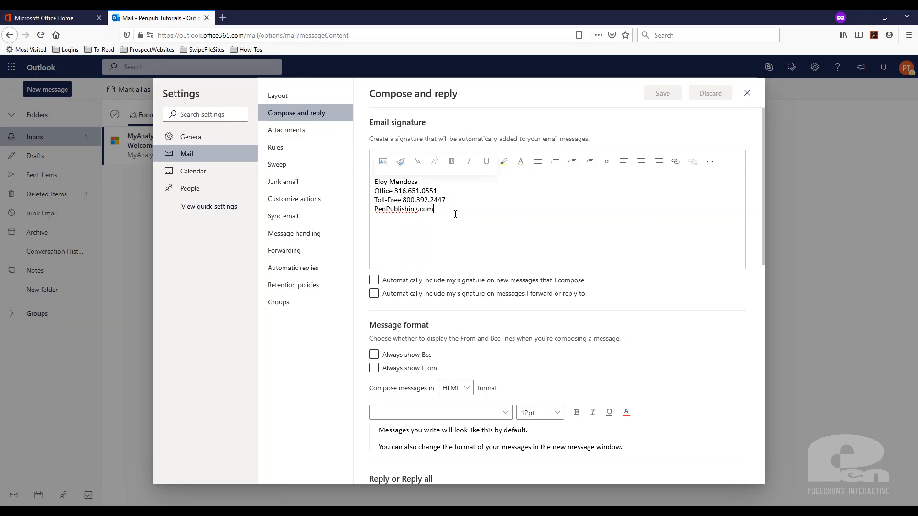
- Turn PenPublishing.com into a hyperlink and bold the name line of the signature
{"action": "double_click", "coordinate": [403, 210]}
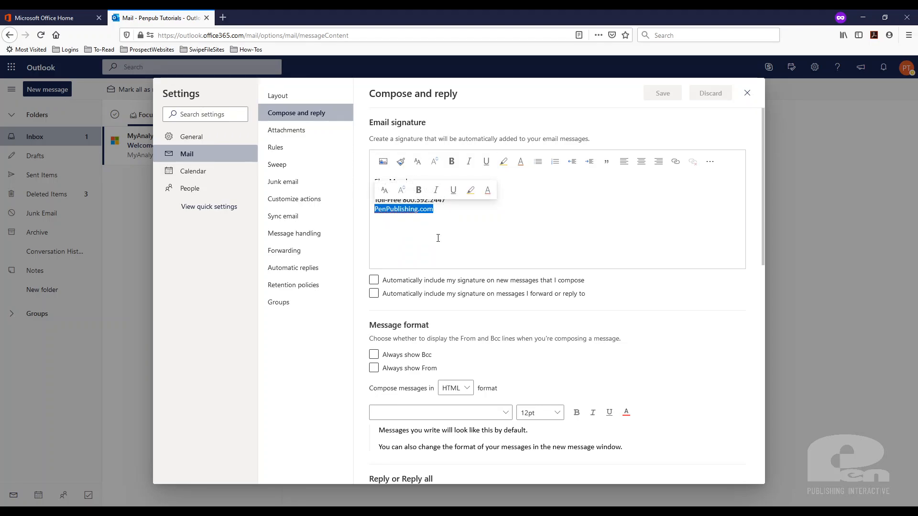
{"action": "mouse_move", "coordinate": [675, 161]}
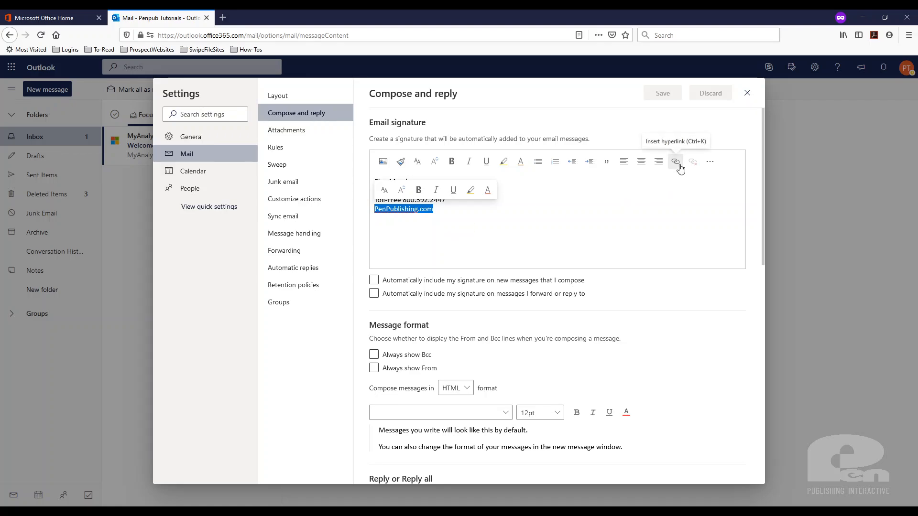
{"action": "left_click", "coordinate": [674, 162]}
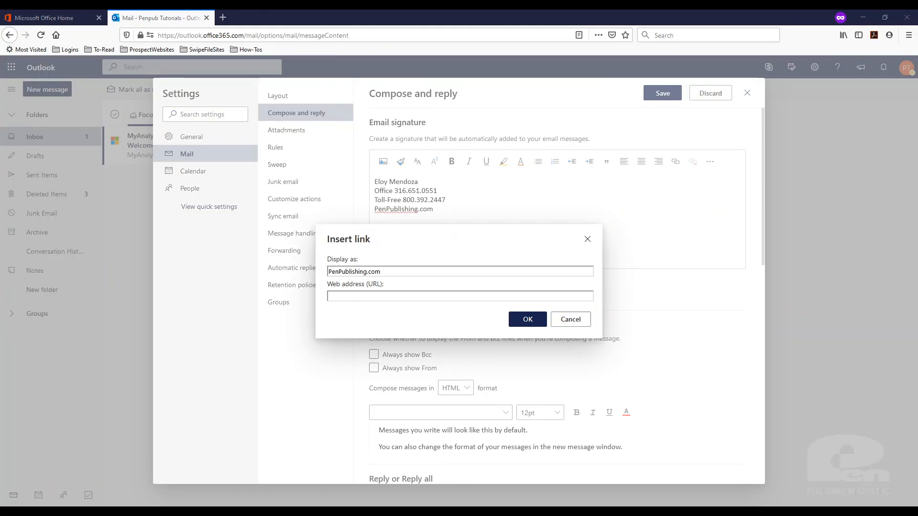
{"action": "left_click", "coordinate": [526, 319]}
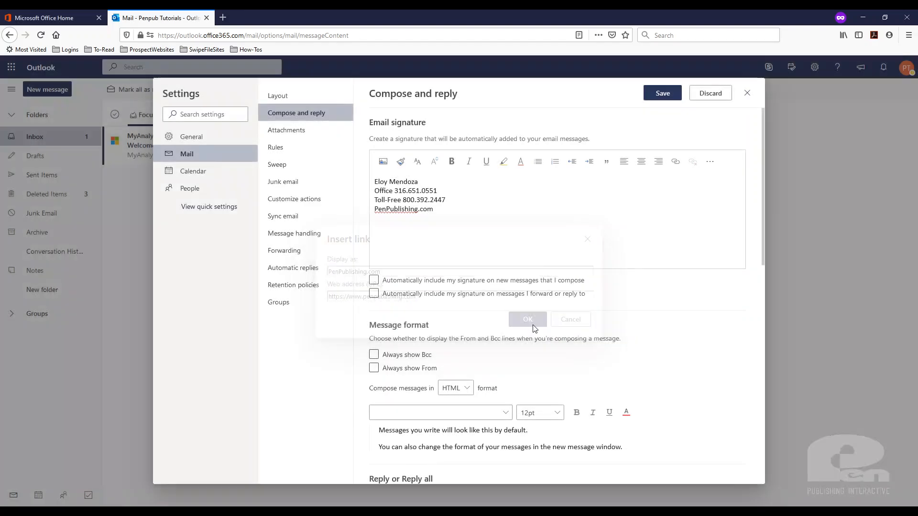
{"action": "left_click", "coordinate": [526, 319]}
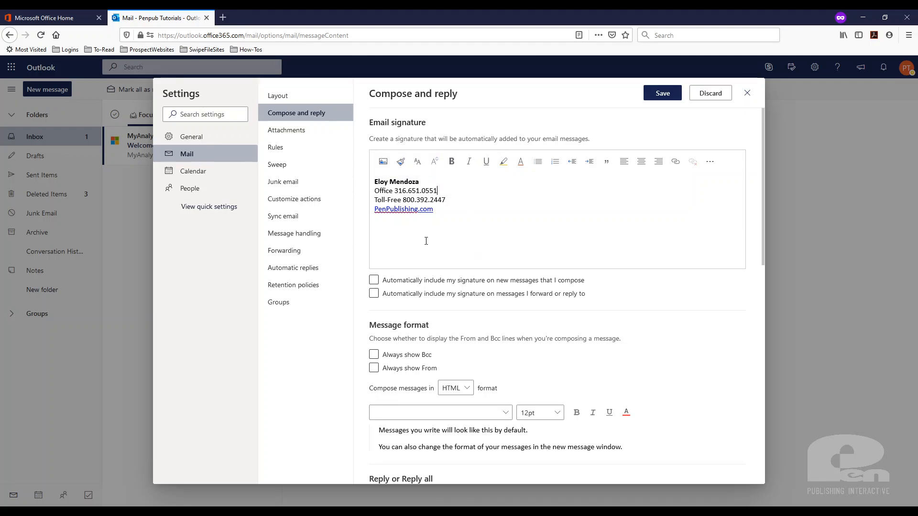
- Enable automatic signature inclusion for new messages and for replies or forwards
{"action": "left_click", "coordinate": [374, 280]}
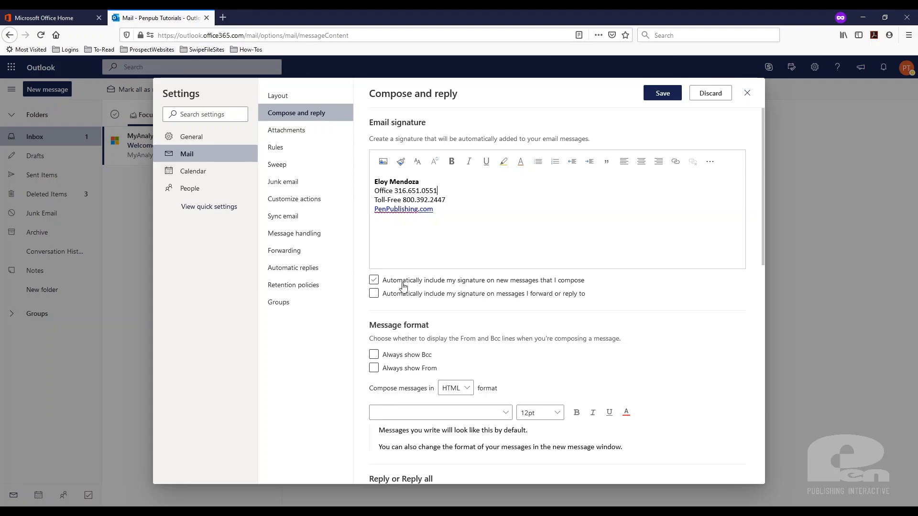
{"action": "left_click", "coordinate": [374, 280]}
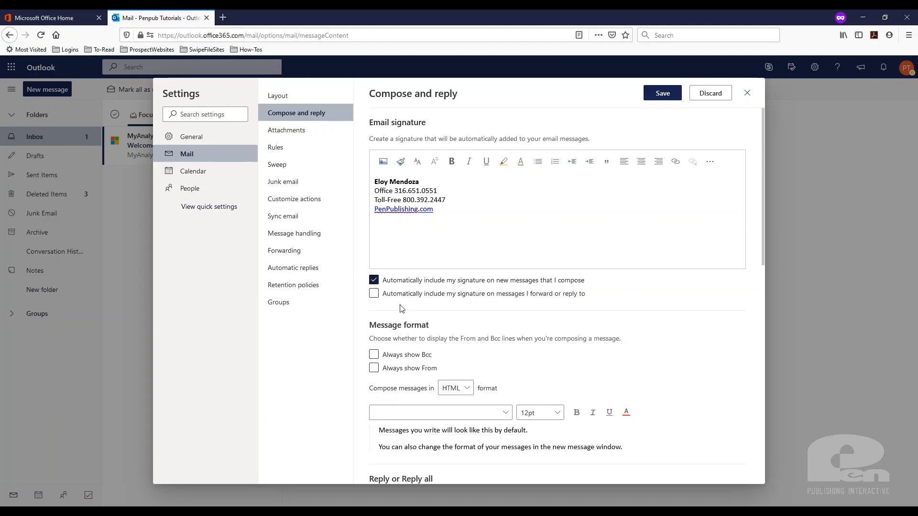
{"action": "left_click", "coordinate": [374, 293]}
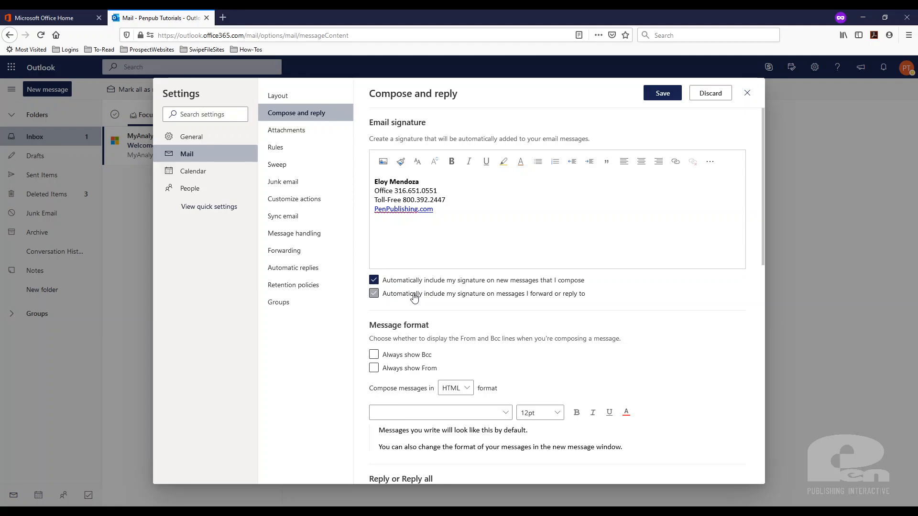
{"action": "left_click", "coordinate": [373, 294]}
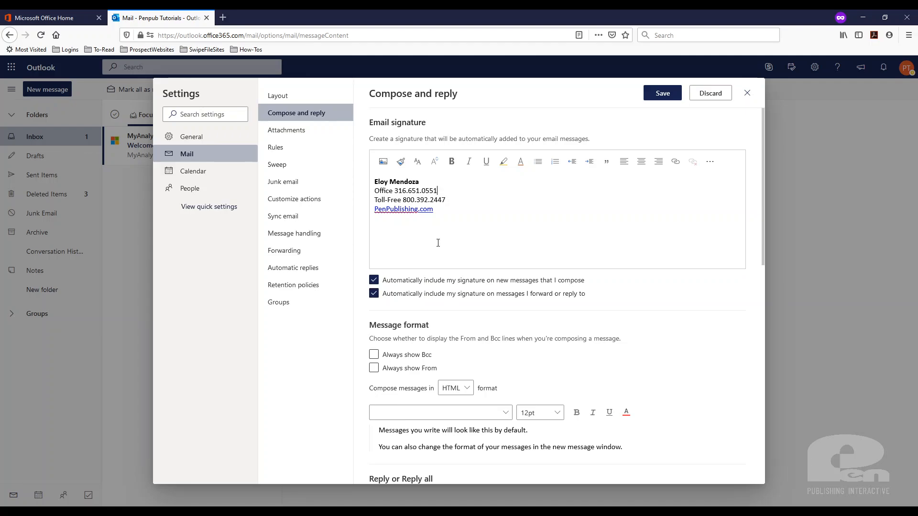
{"action": "mouse_move", "coordinate": [495, 228]}
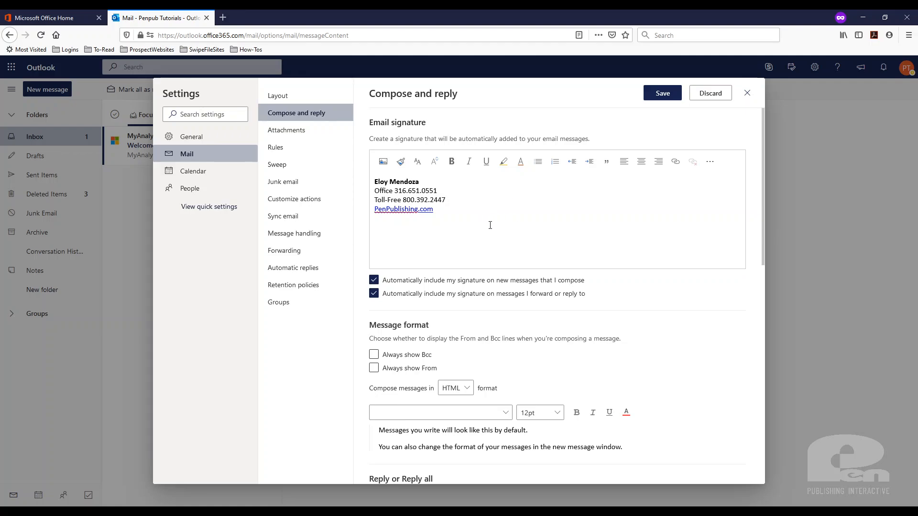
{"action": "mouse_move", "coordinate": [469, 218]}
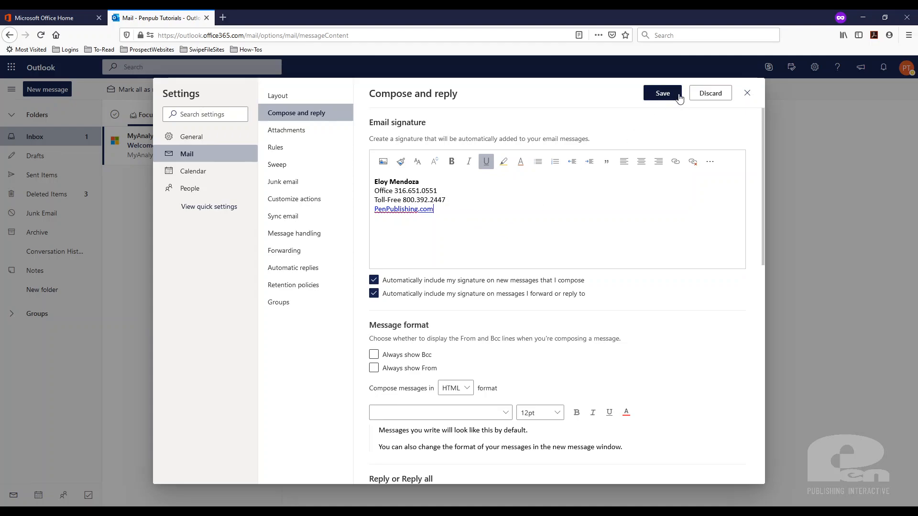
- Save the signature and its automatic-inclusion options
{"action": "left_click", "coordinate": [662, 93]}
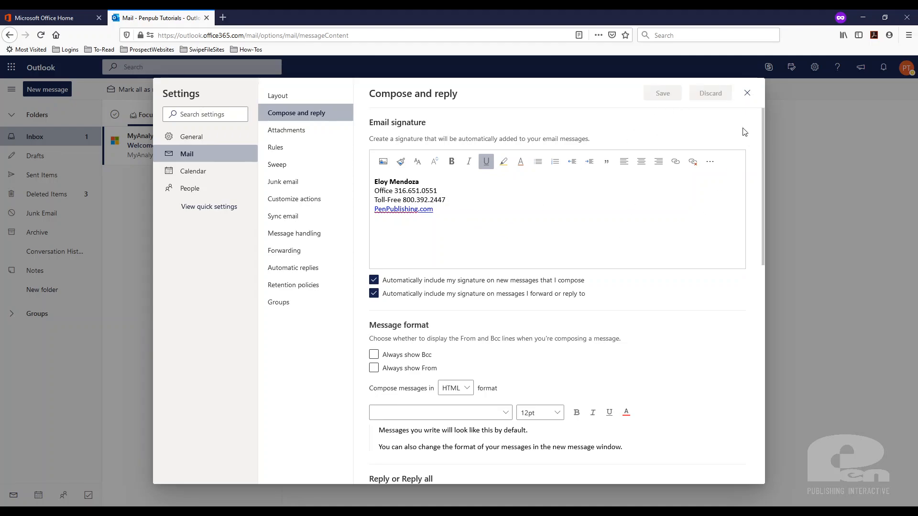
- Start a new message showing the inserted signature and select its lines
{"action": "left_click", "coordinate": [747, 93]}
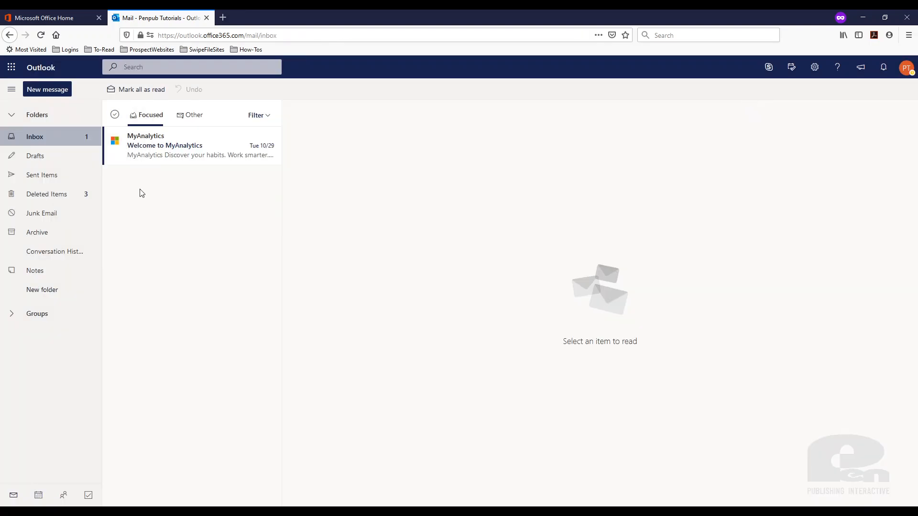
{"action": "left_click", "coordinate": [48, 89]}
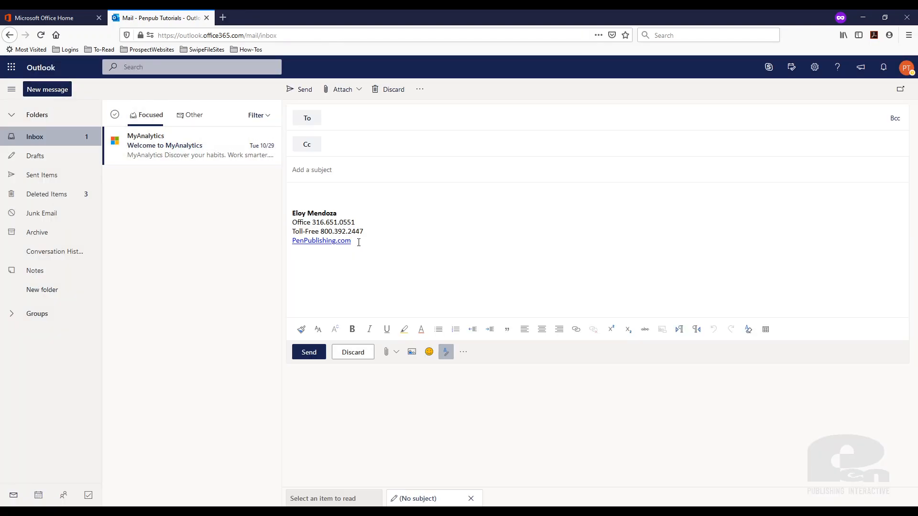
{"action": "left_click_drag", "start_coordinate": [292, 212], "coordinate": [363, 240]}
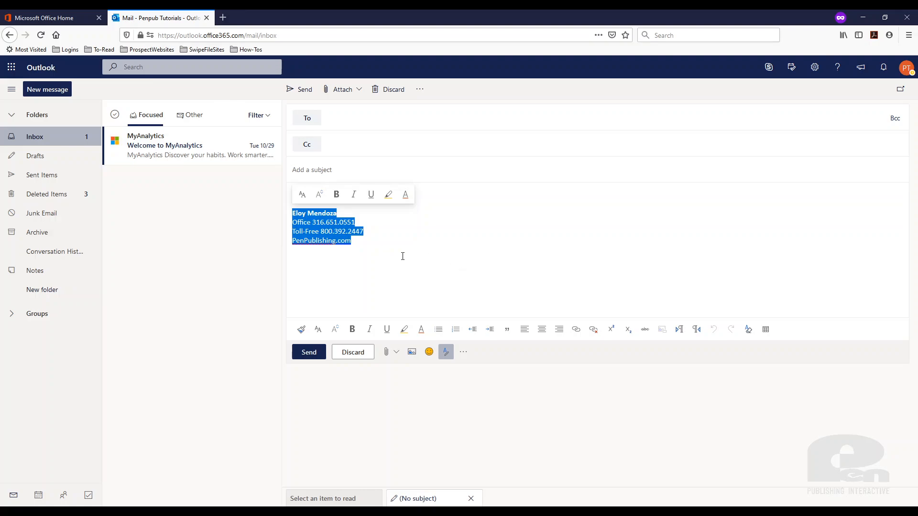
{"action": "mouse_move", "coordinate": [418, 245]}
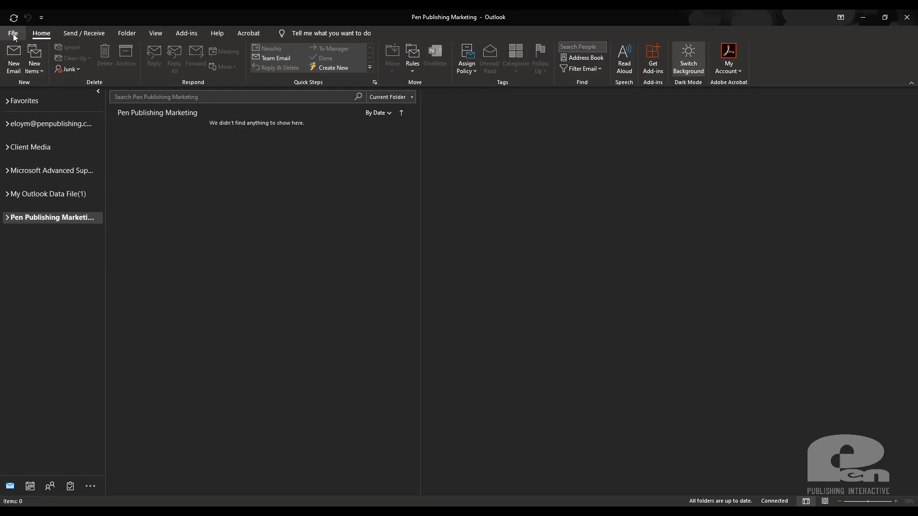
- Reach the Signatures and Stationery dialog through File > Options > Mail
{"action": "left_click", "coordinate": [12, 33]}
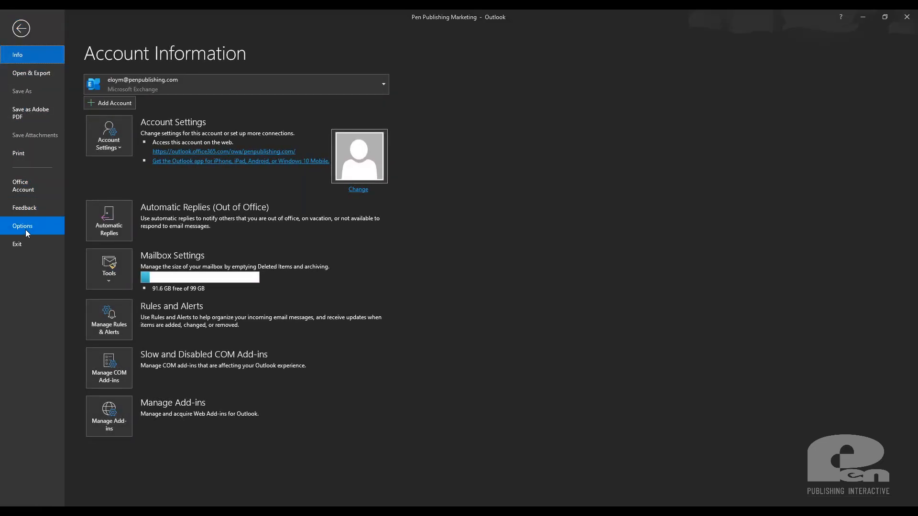
{"action": "left_click", "coordinate": [22, 226]}
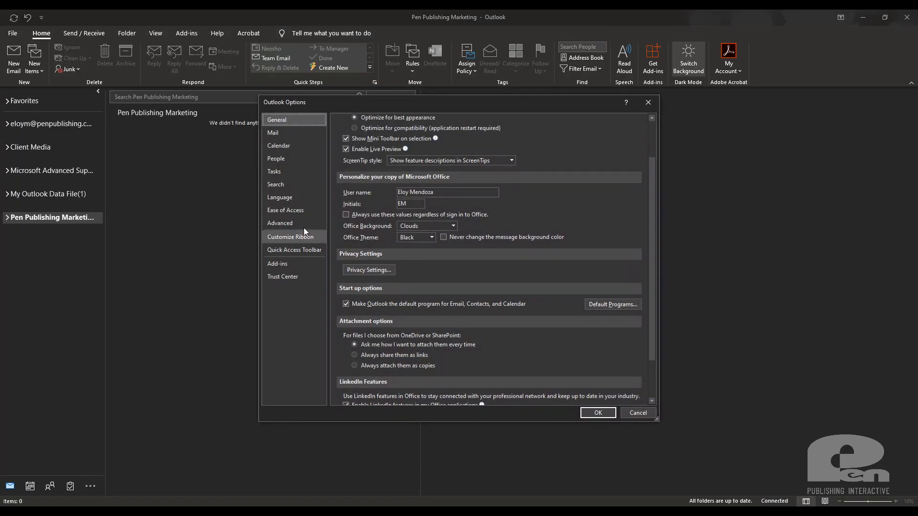
{"action": "left_click", "coordinate": [272, 131]}
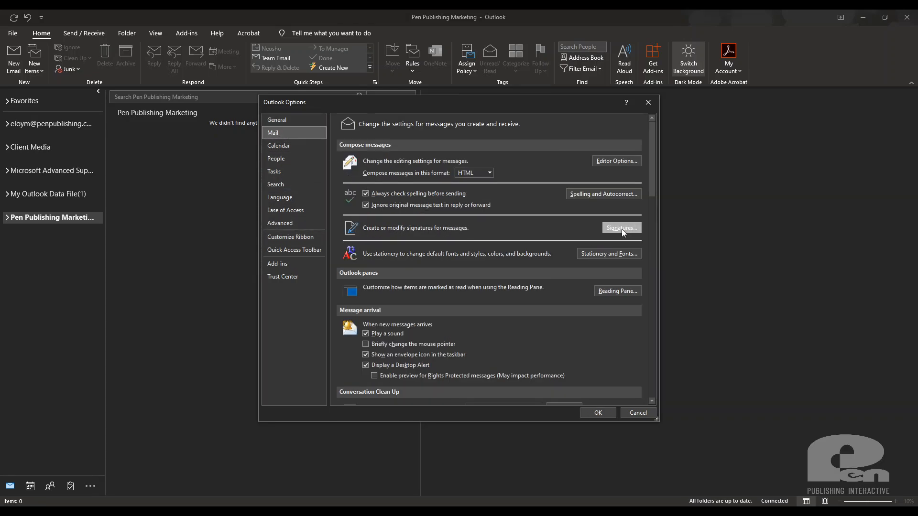
{"action": "left_click", "coordinate": [621, 228]}
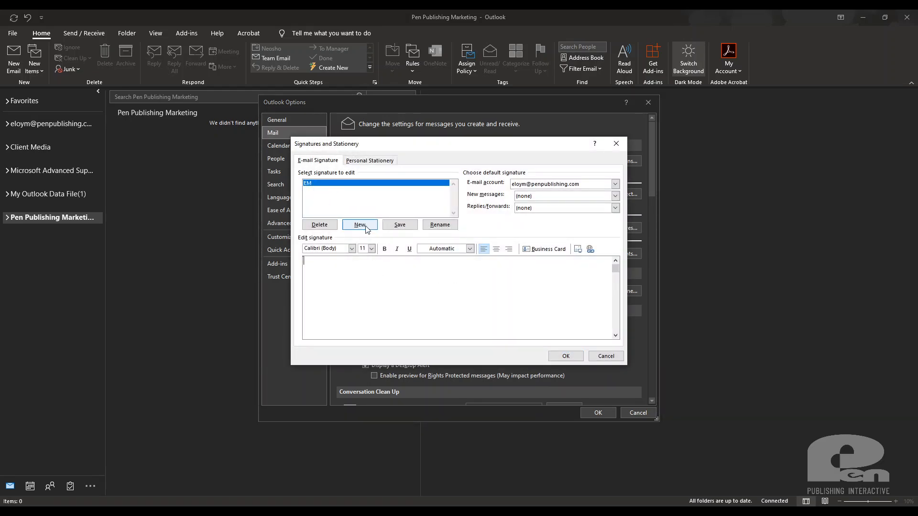
- Begin a new signature, then cancel to edit the existing EM signature instead
{"action": "left_click", "coordinate": [360, 224]}
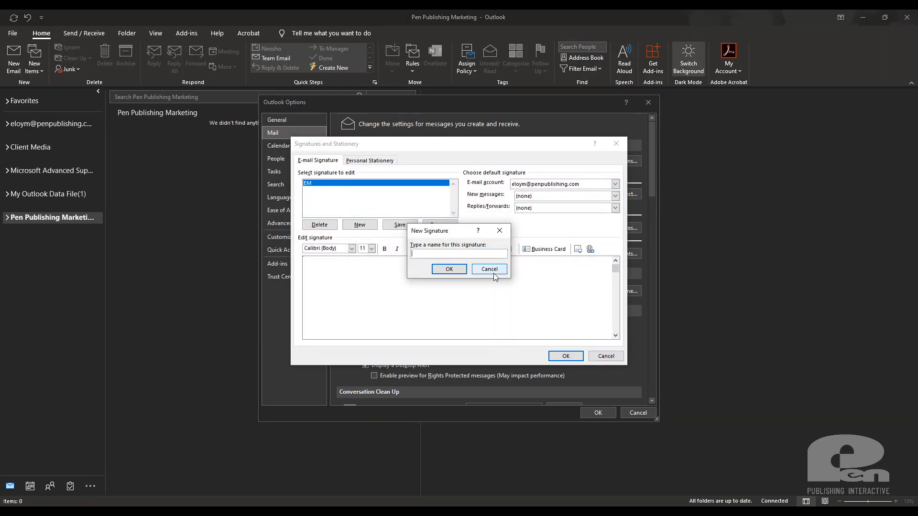
{"action": "left_click", "coordinate": [488, 269]}
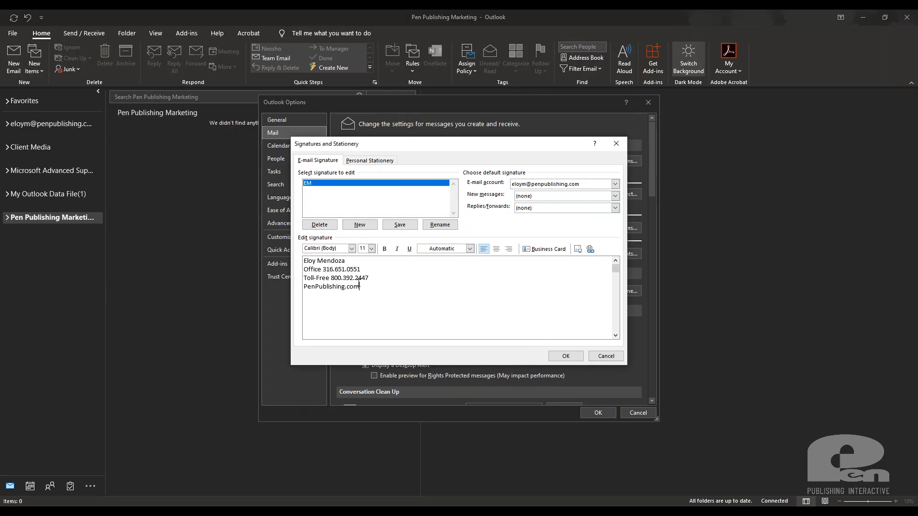
- Link PenPublishing.com in the EM signature to the website address
{"action": "double_click", "coordinate": [332, 286]}
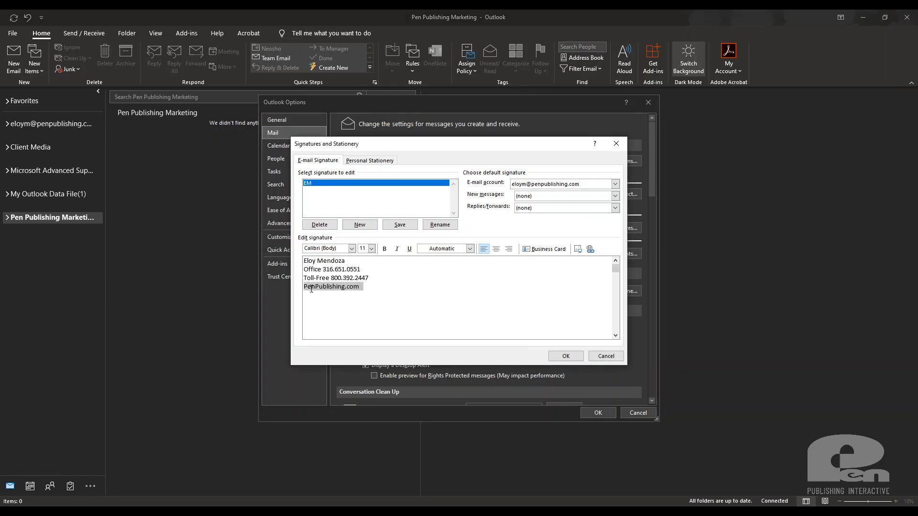
{"action": "left_click", "coordinate": [590, 248]}
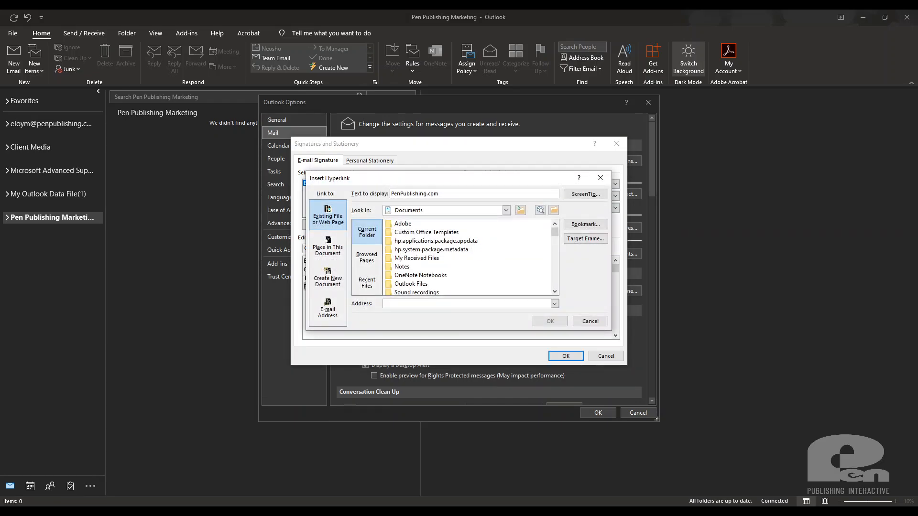
{"action": "left_click", "coordinate": [468, 303]}
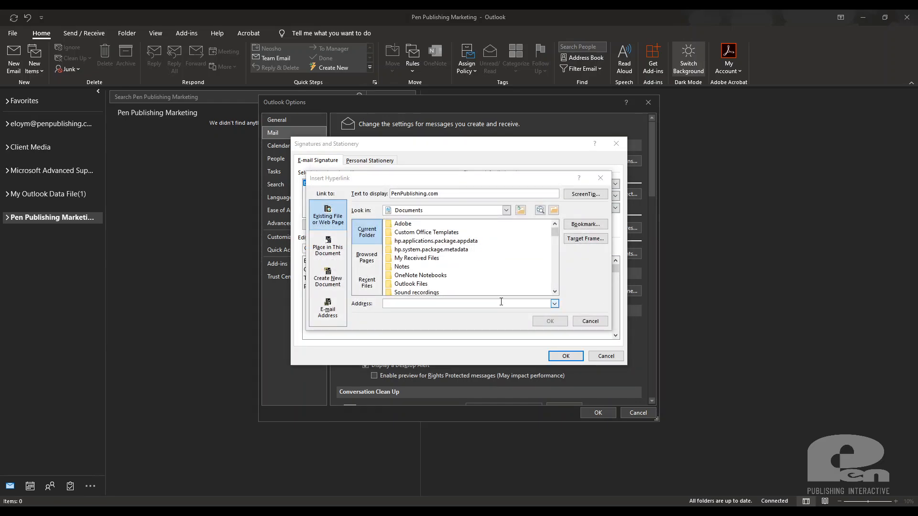
{"action": "left_click", "coordinate": [548, 321]}
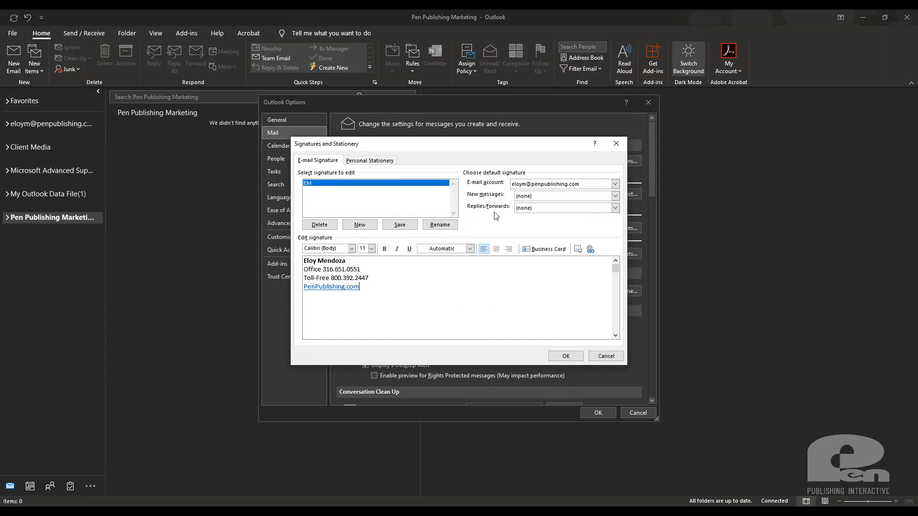
- Make EM the default signature for new messages
{"action": "left_click", "coordinate": [614, 195]}
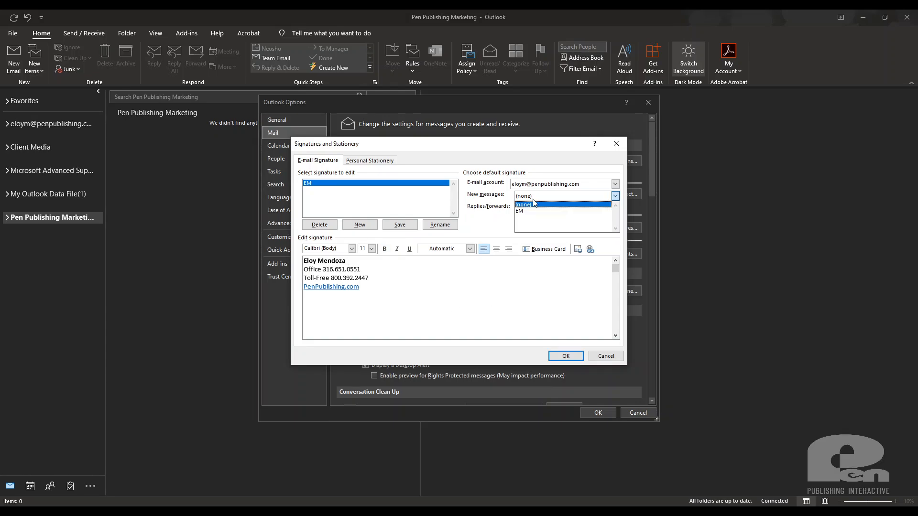
{"action": "left_click", "coordinate": [518, 210]}
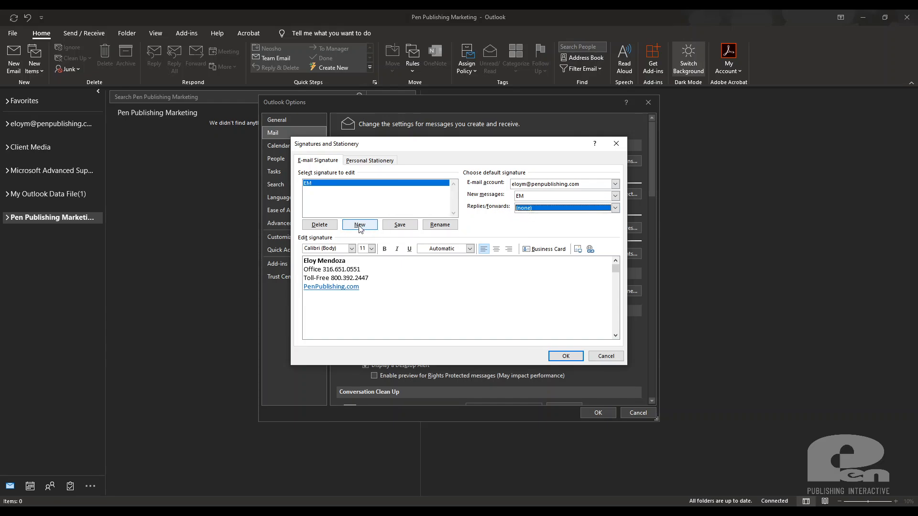
- Save EM's changes and create a second signature named 'EM Reply'
{"action": "left_click", "coordinate": [360, 224]}
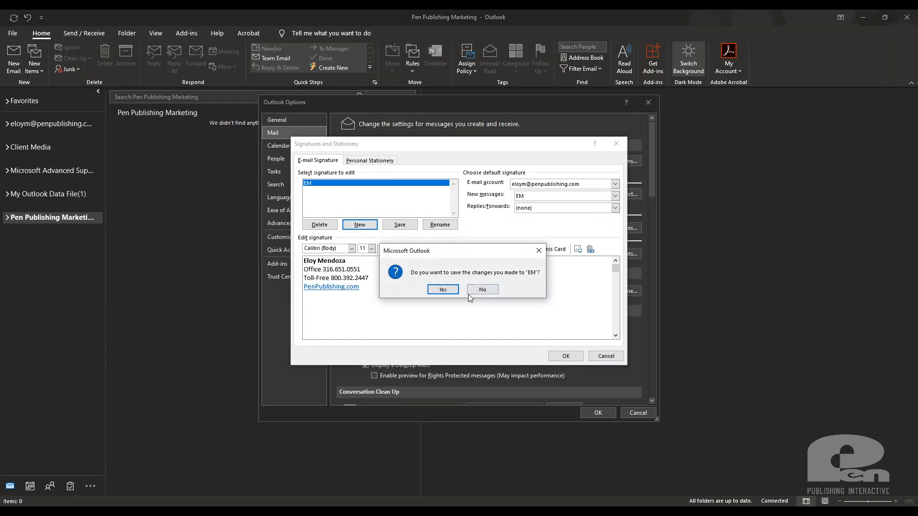
{"action": "left_click", "coordinate": [442, 289]}
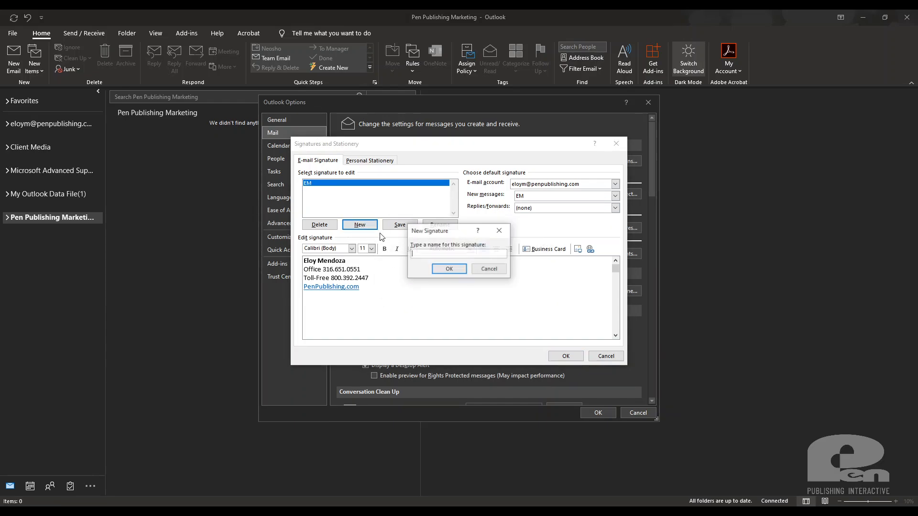
{"action": "type", "text": "E"}
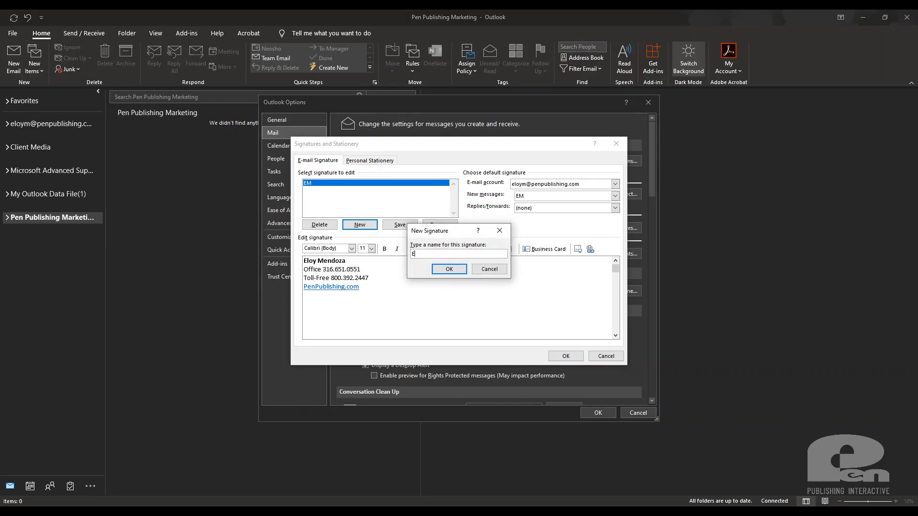
{"action": "type", "text": "M Reply"}
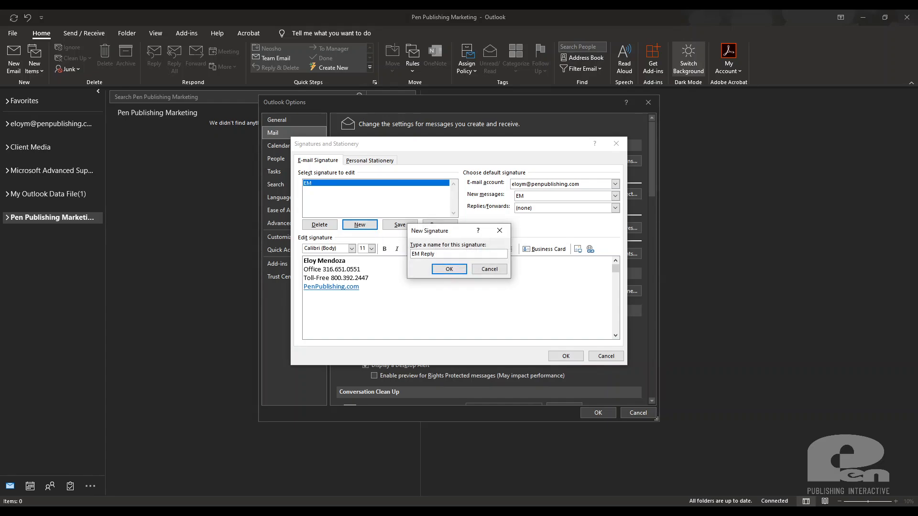
{"action": "left_click", "coordinate": [448, 269]}
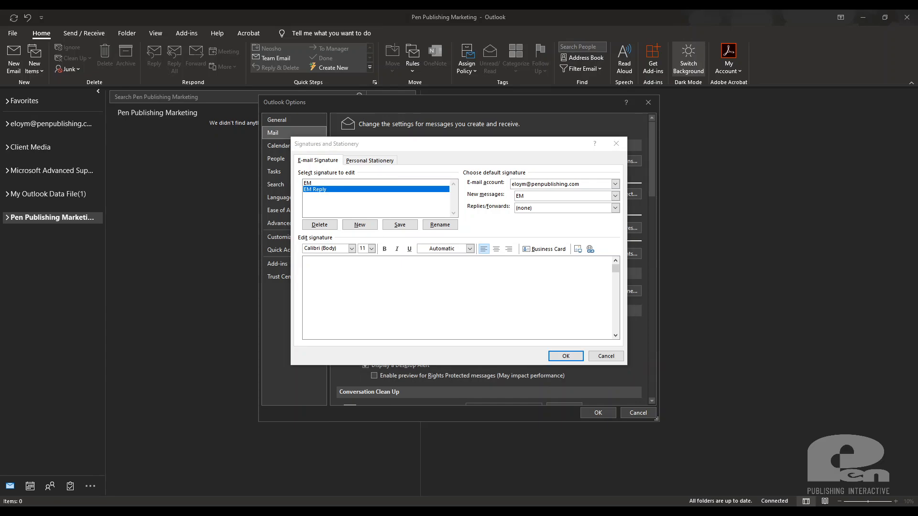
{"action": "mouse_move", "coordinate": [506, 325]}
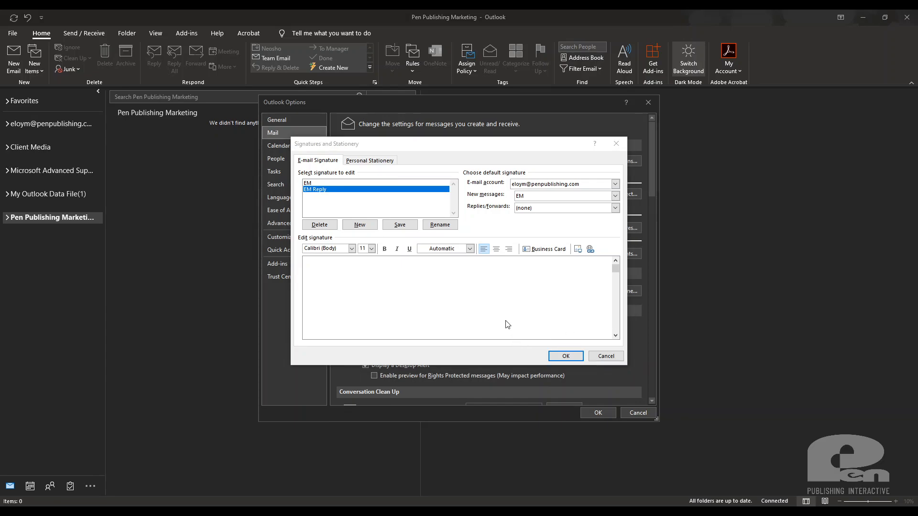
- Make EM Reply the default for replies/forwards and confirm the Signatures and Stationery settings
{"action": "type", "text": "Eloy Mendoza"}
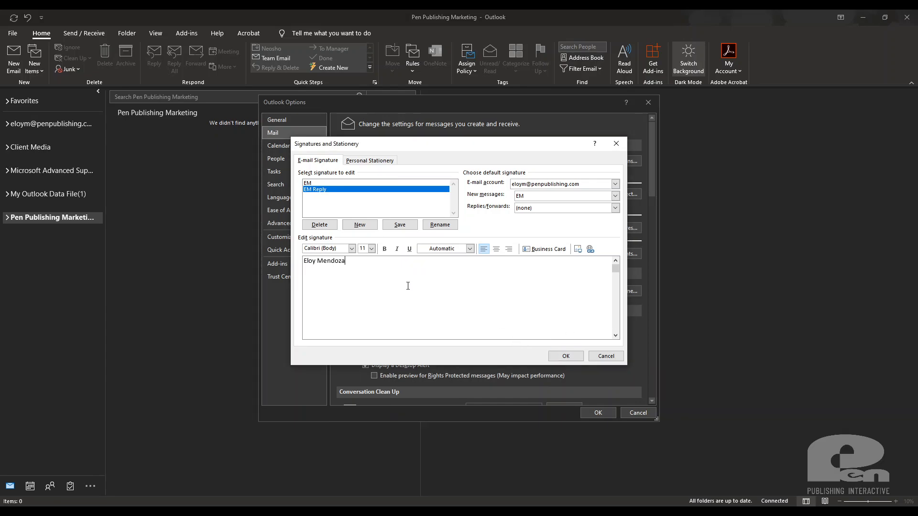
{"action": "left_click", "coordinate": [565, 207]}
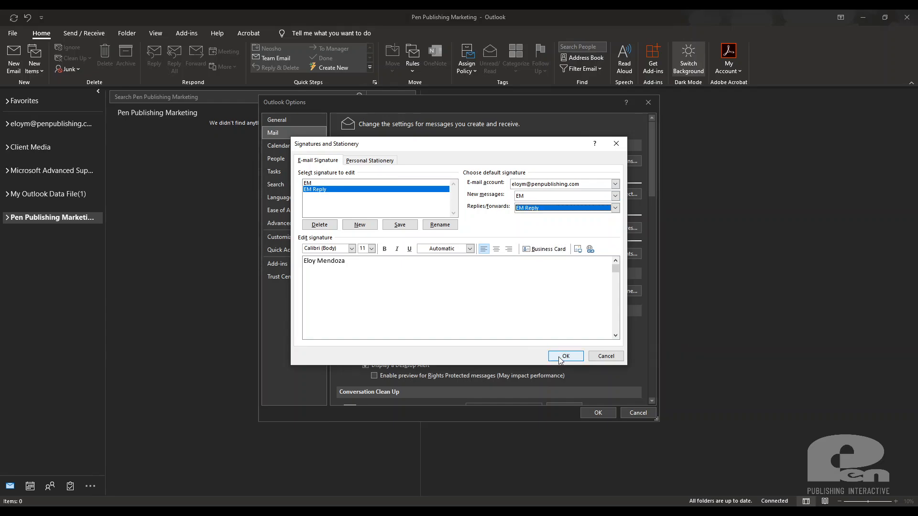
{"action": "left_click", "coordinate": [352, 249]}
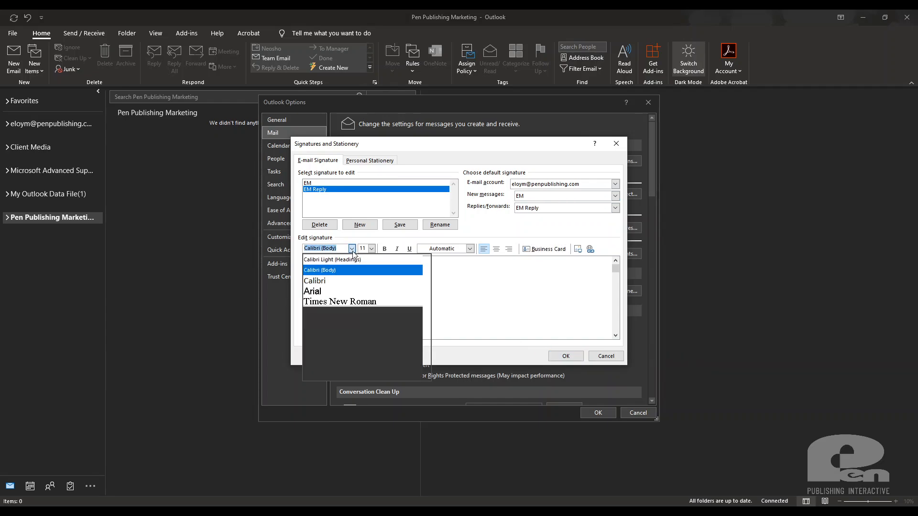
{"action": "type", "text": "Eloy Mendoza"}
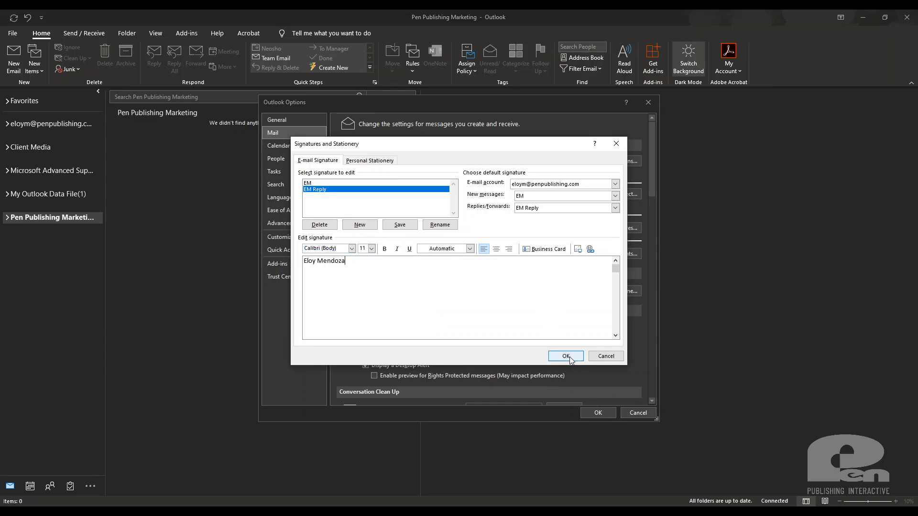
{"action": "left_click", "coordinate": [564, 355]}
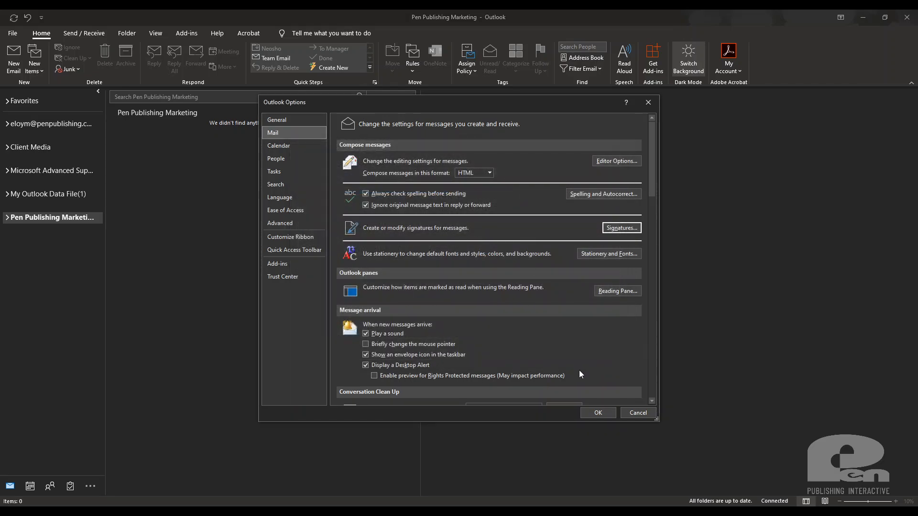